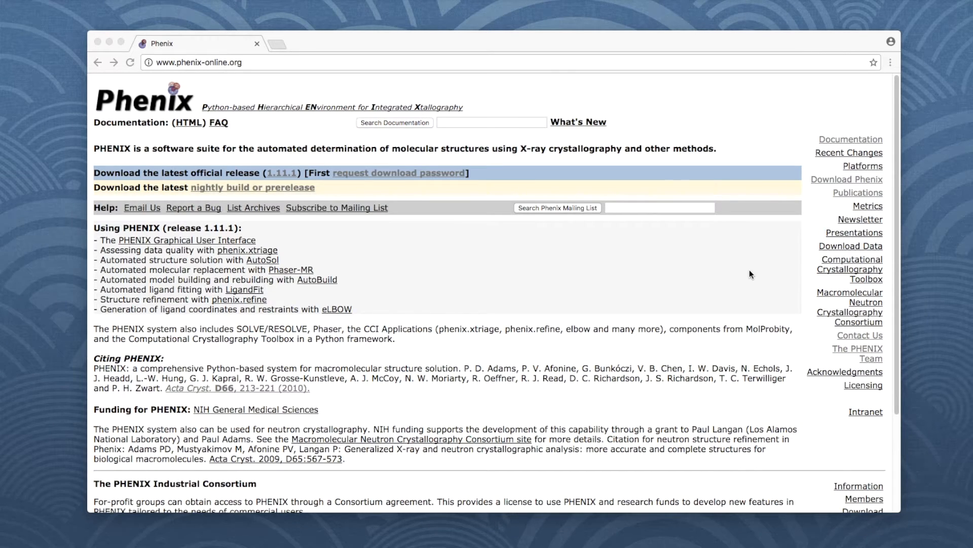
pyautogui.moveTo(764, 234)
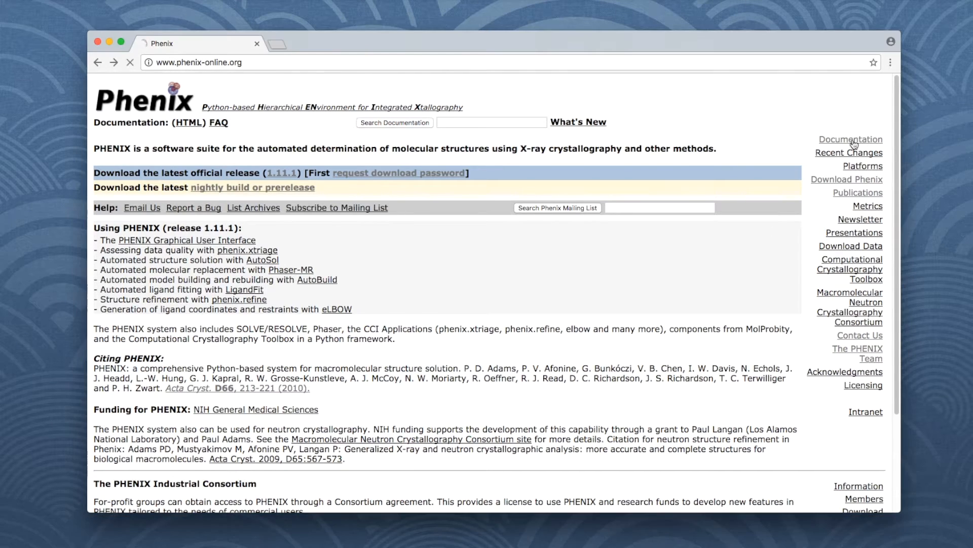
# - Navigate from the Phenix home page through the complete reference documentation to the phenix.refine page
pyautogui.click(850, 139)
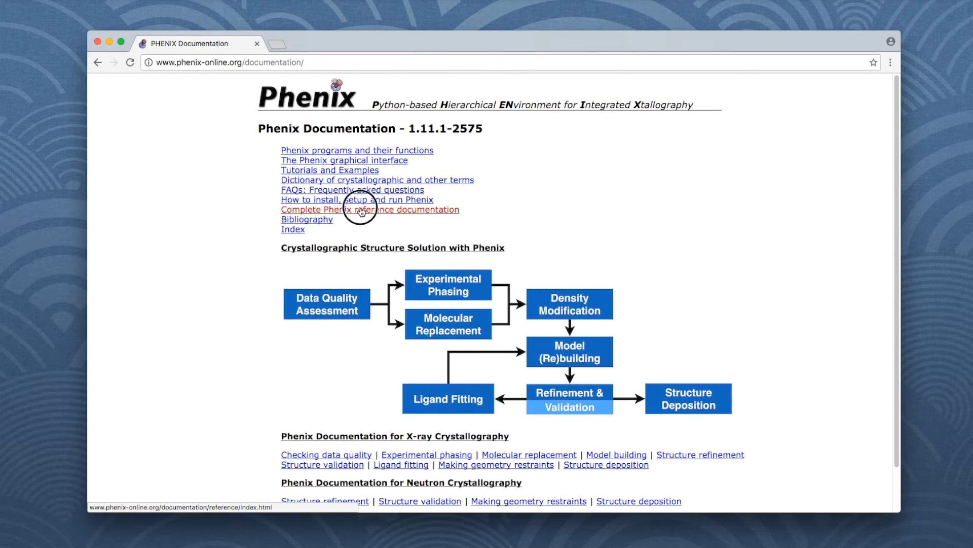
pyautogui.click(370, 208)
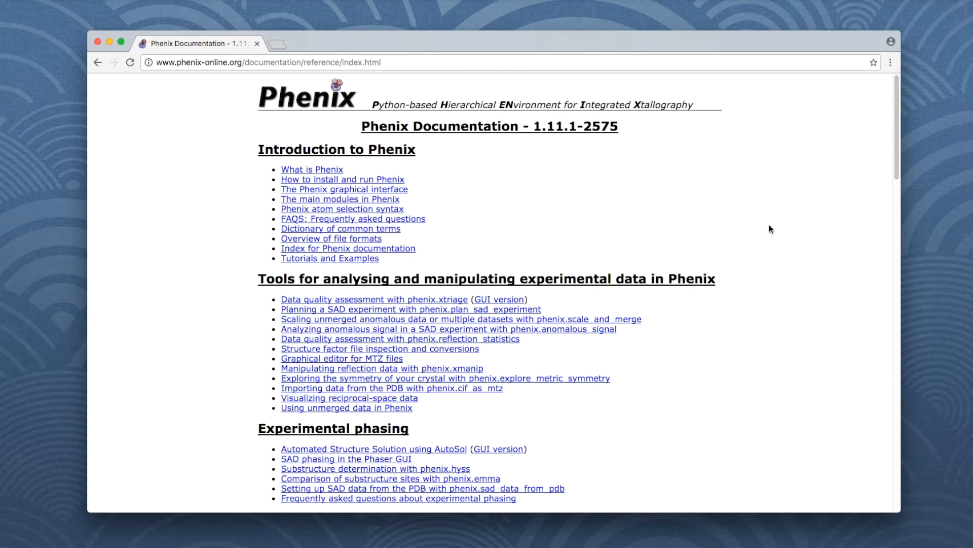
pyautogui.scroll(-3)
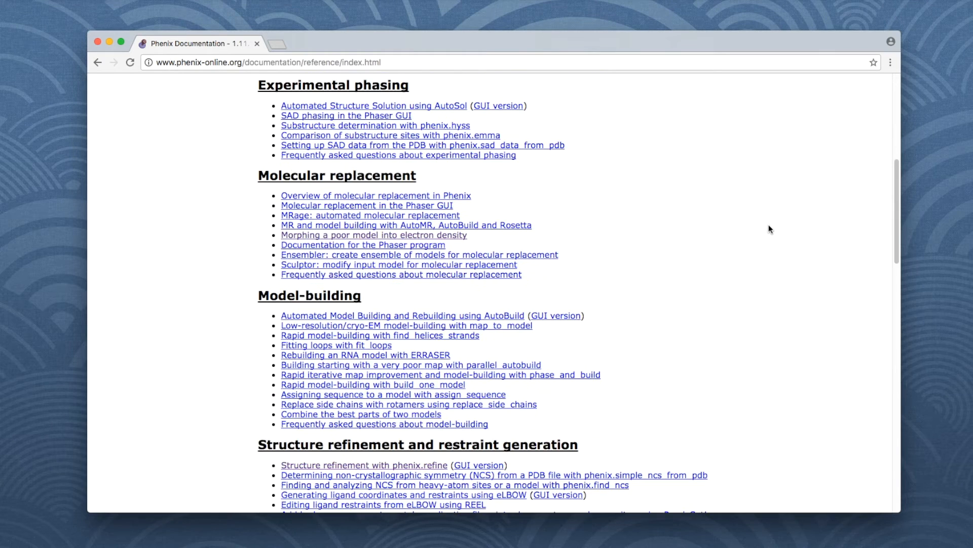
pyautogui.scroll(-3)
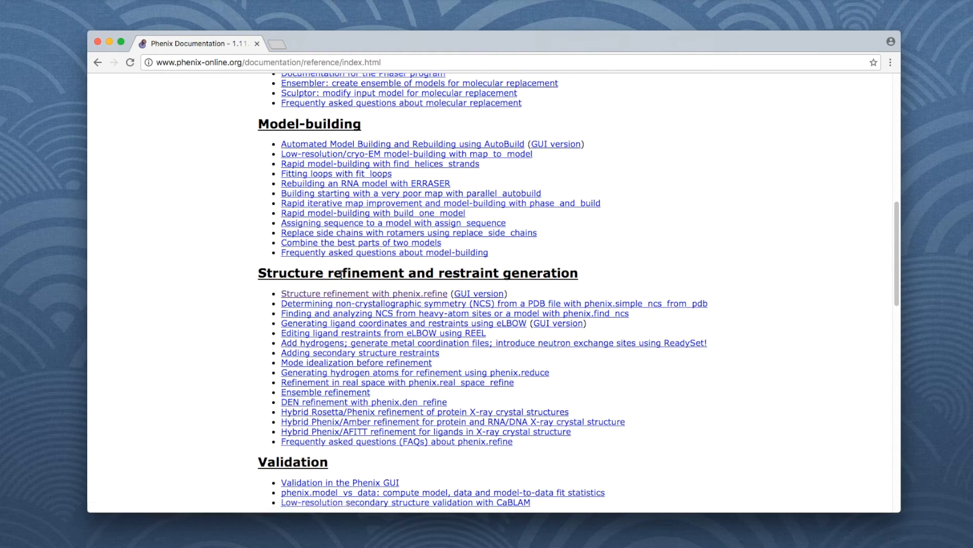
pyautogui.moveTo(546, 292)
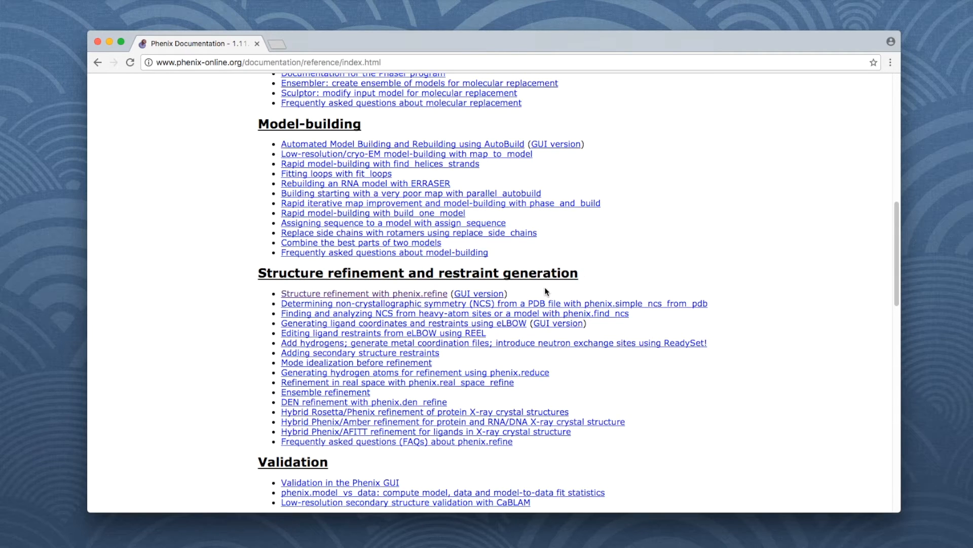
pyautogui.click(363, 293)
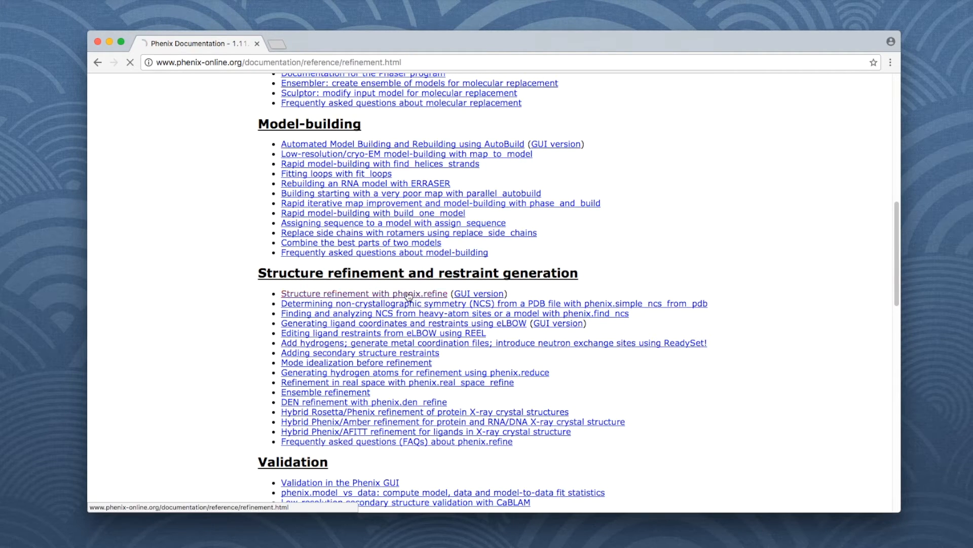
# - Jump to the 'List of all available keywords' section and select the model file name description
pyautogui.click(364, 293)
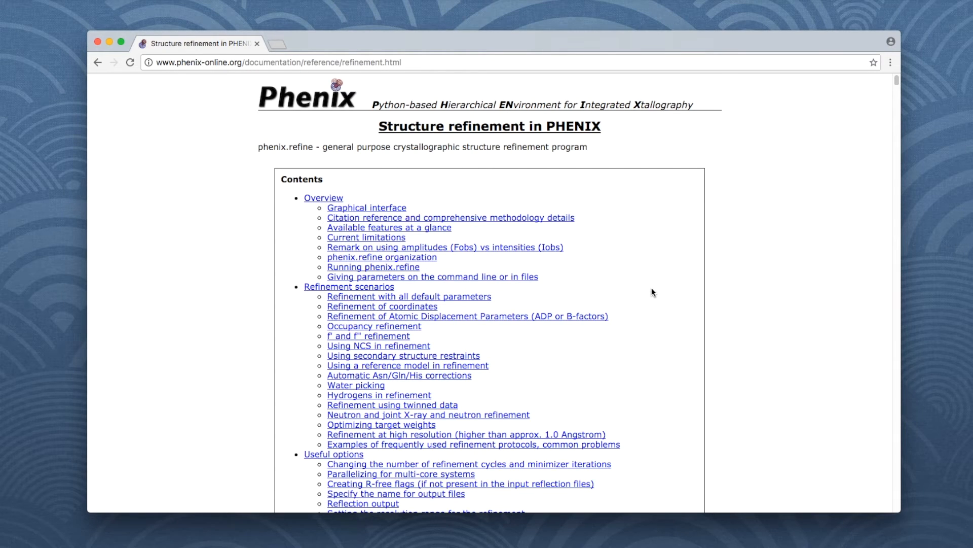
pyautogui.scroll(-3)
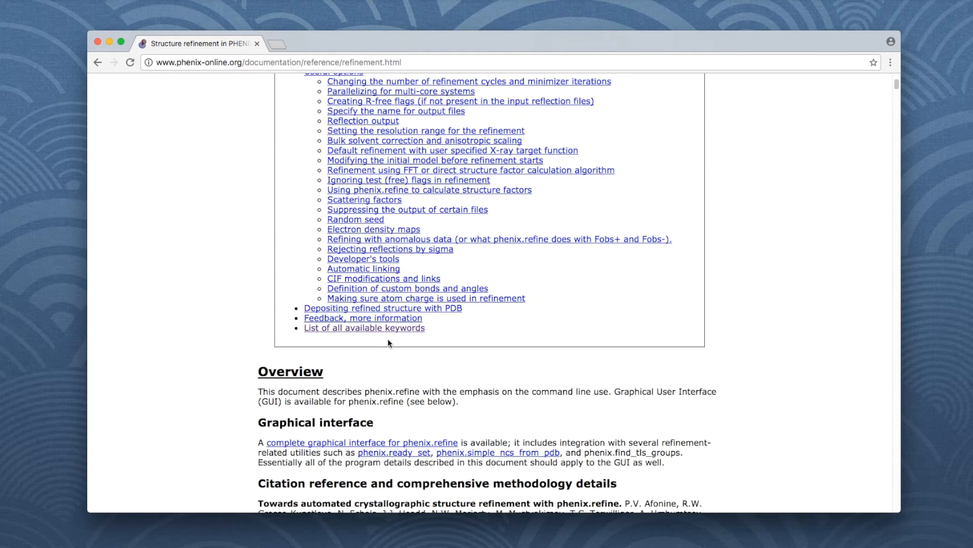
pyautogui.moveTo(364, 328)
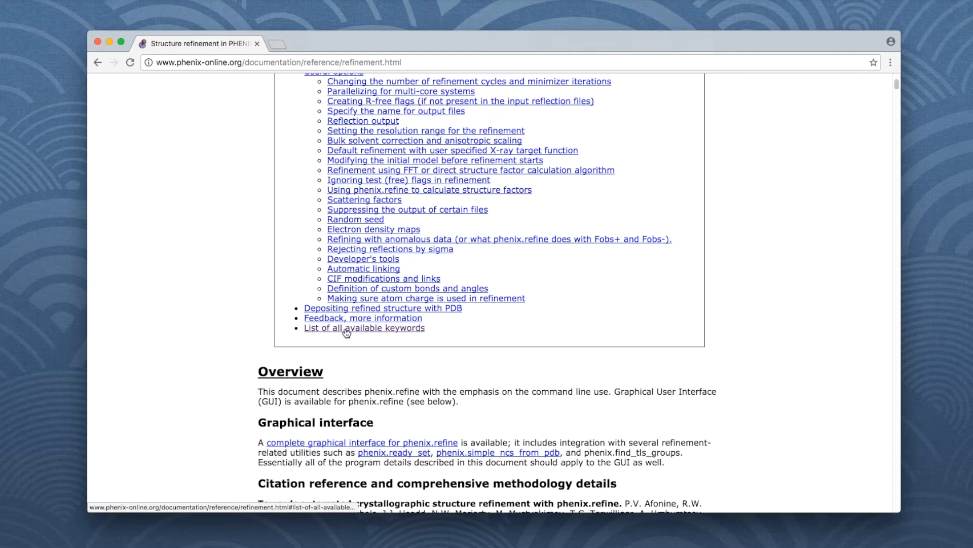
pyautogui.click(365, 327)
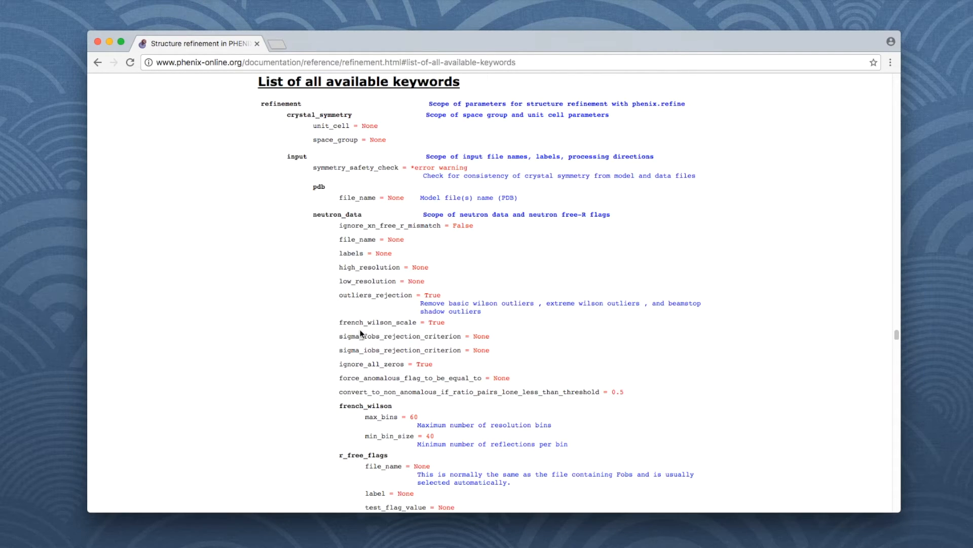
pyautogui.doubleClick(357, 198)
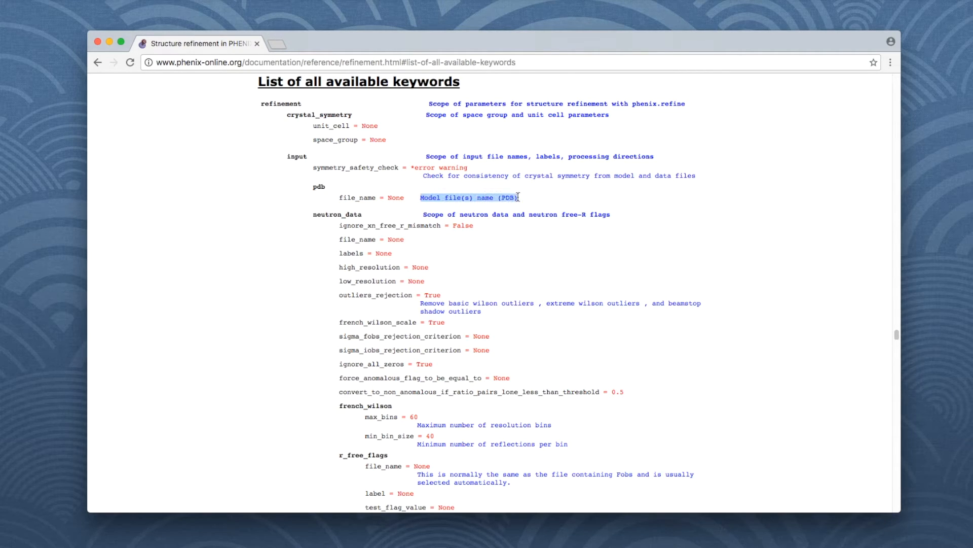
pyautogui.moveTo(533, 198)
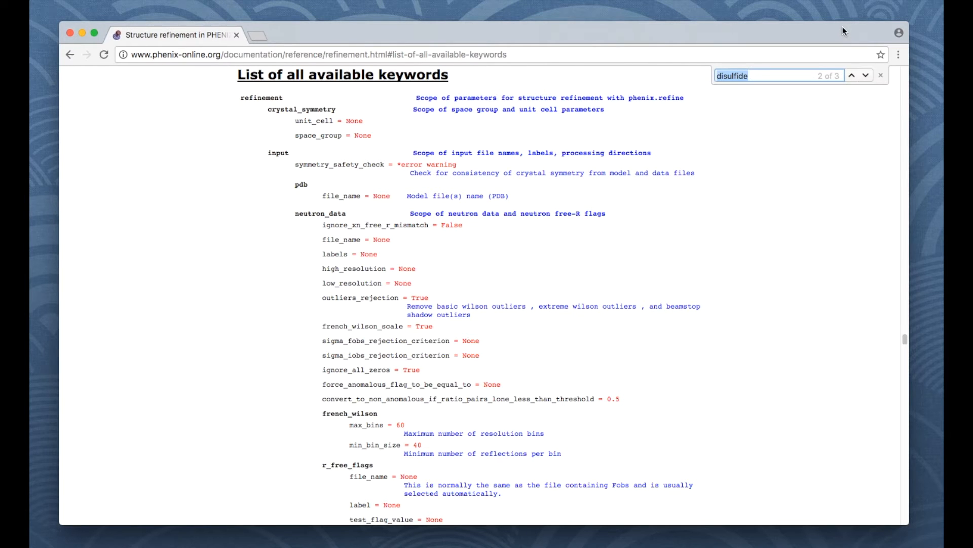
# - Go to the first 'disulfide' match, landing on the pdb_interpretation disulfide bond parameters
pyautogui.click(859, 75)
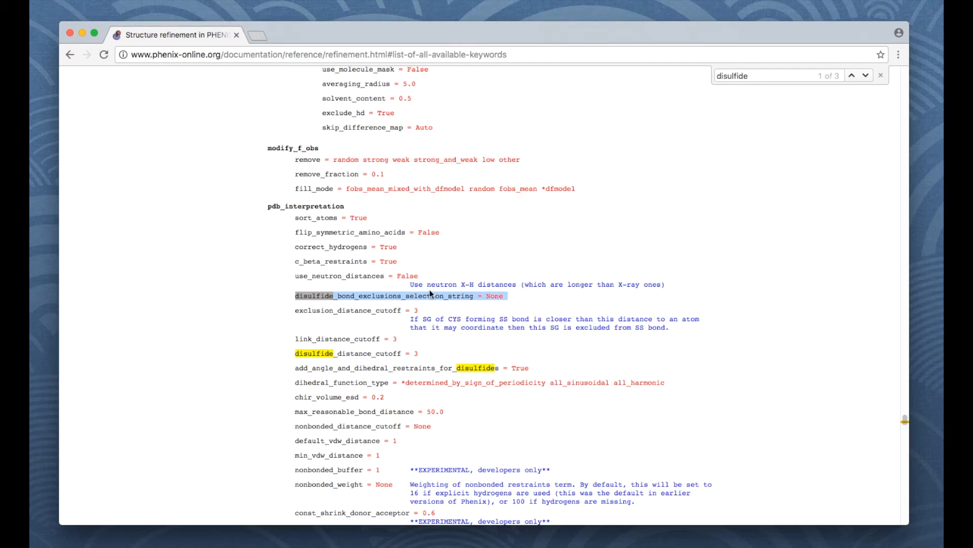
pyautogui.moveTo(270, 290)
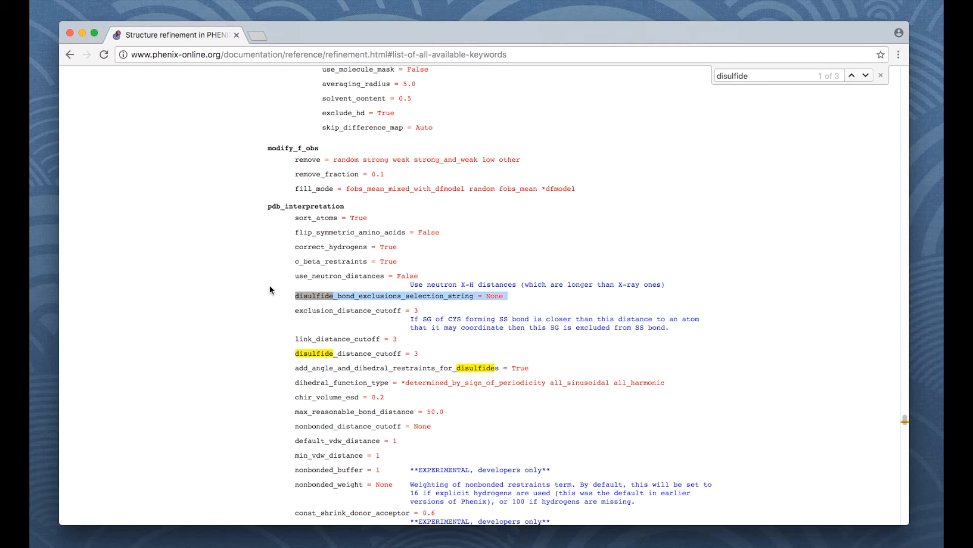
pyautogui.moveTo(516, 297)
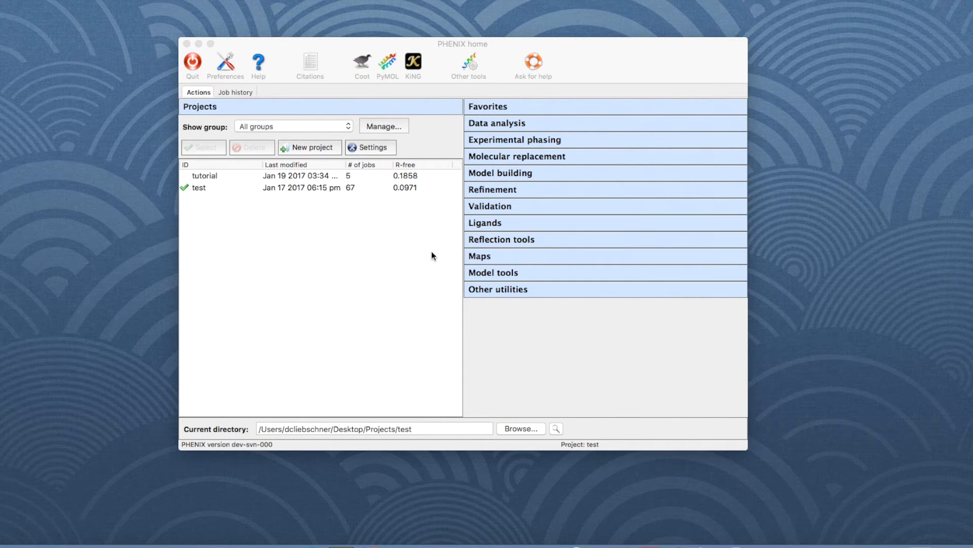
# - Show the refinement tools and bring up the 'All parameters...' menu in the phenix.refine settings
pyautogui.click(492, 189)
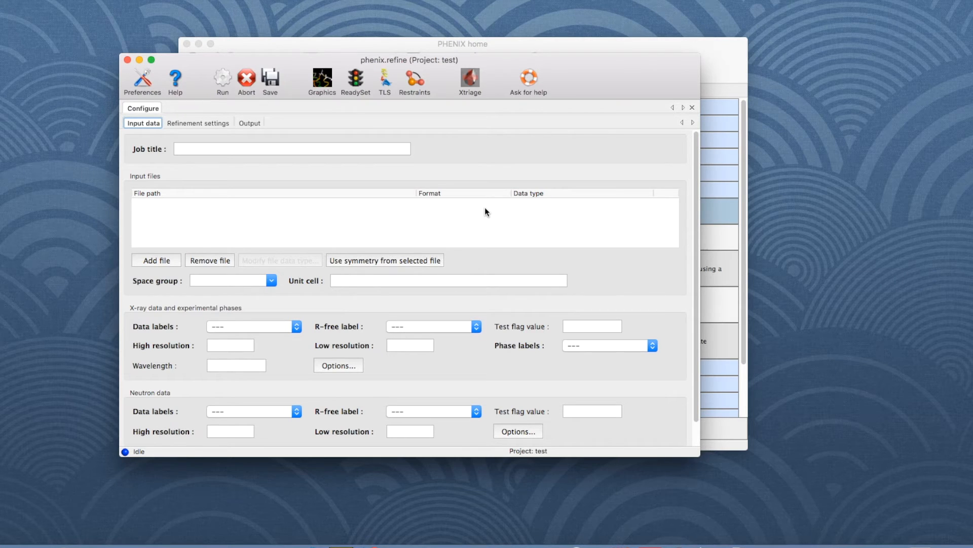
pyautogui.moveTo(215, 122)
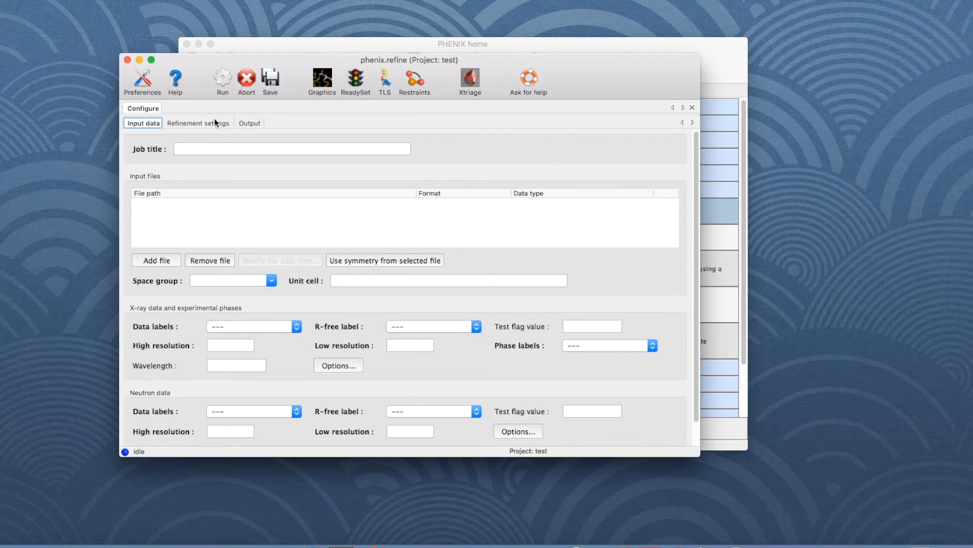
pyautogui.click(198, 123)
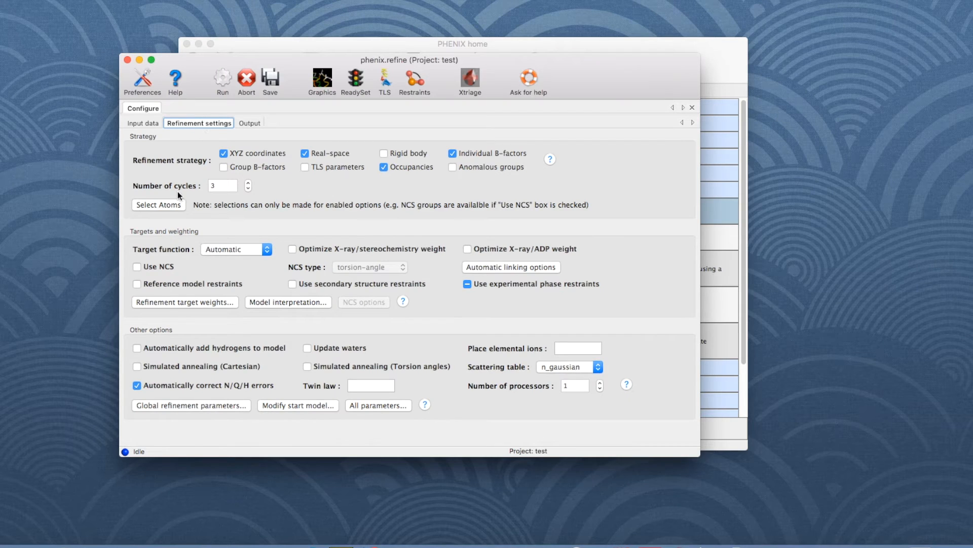
pyautogui.moveTo(184, 331)
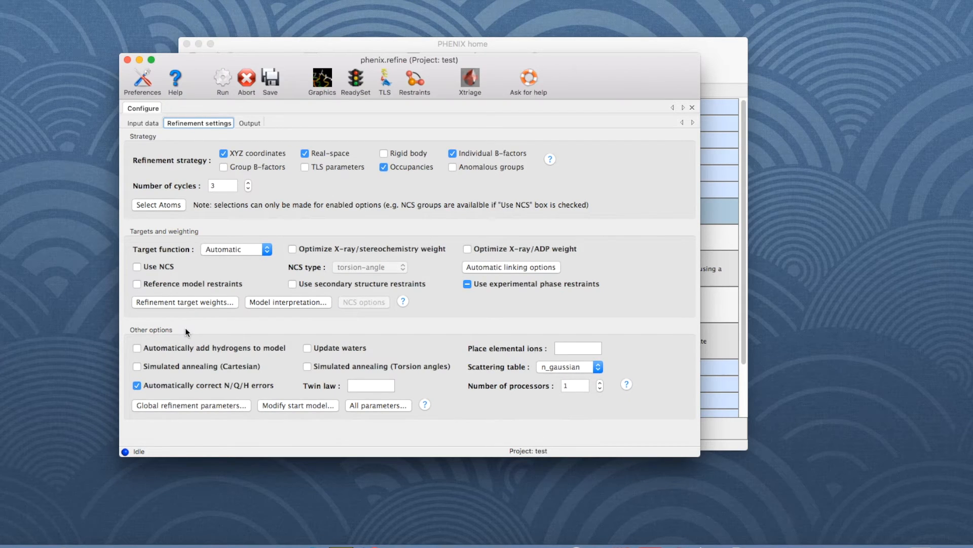
pyautogui.click(378, 405)
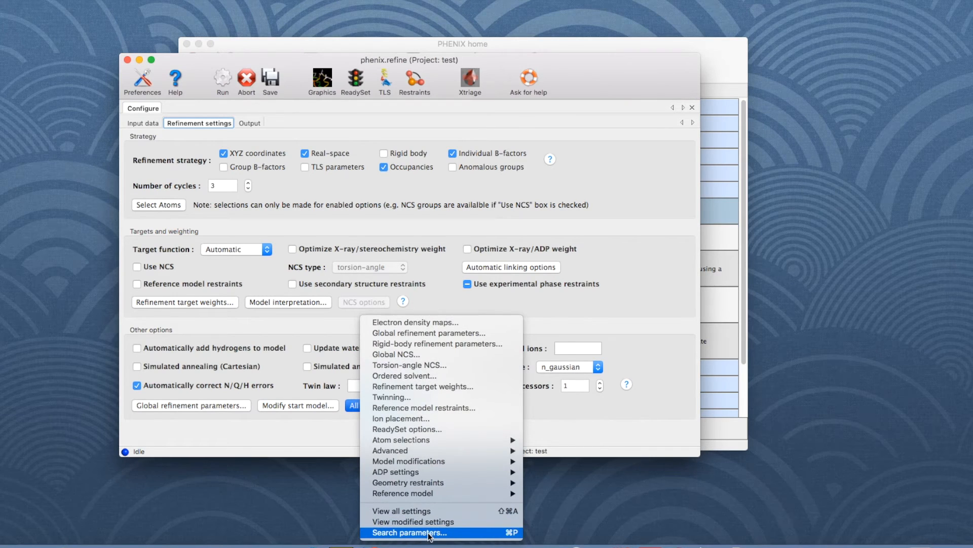
# - Search the refinement parameters for 'DISULFIDE', returning the three matching parameters
pyautogui.click(408, 532)
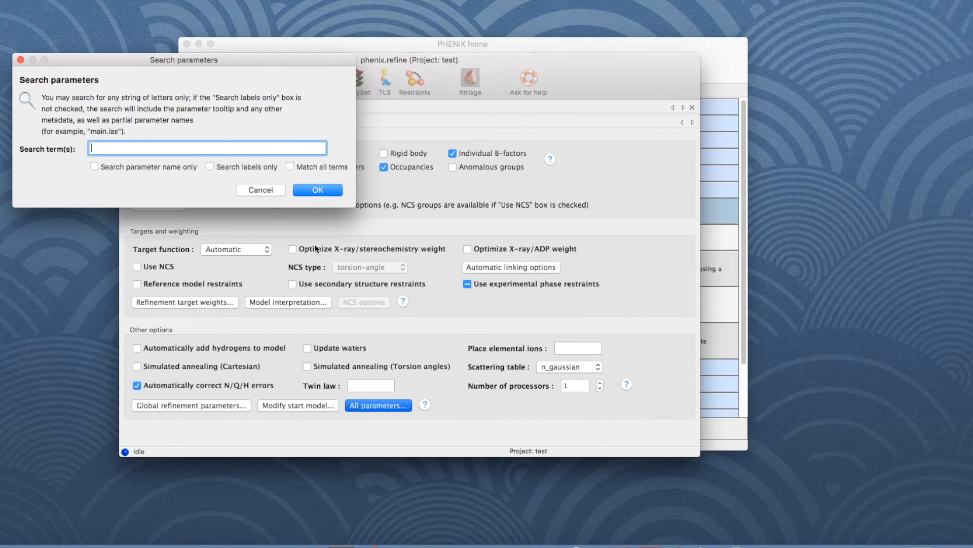
pyautogui.moveTo(284, 149)
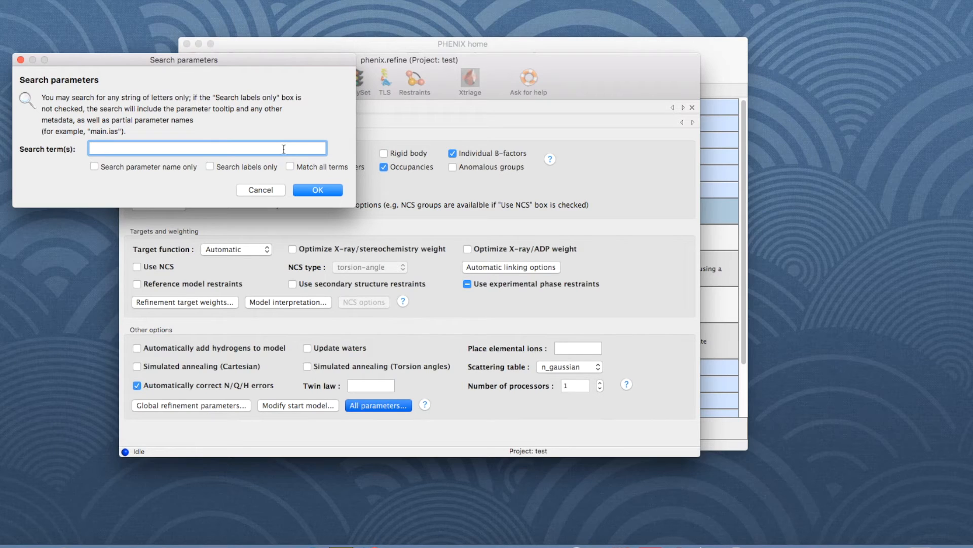
pyautogui.write('DISULFIDE')
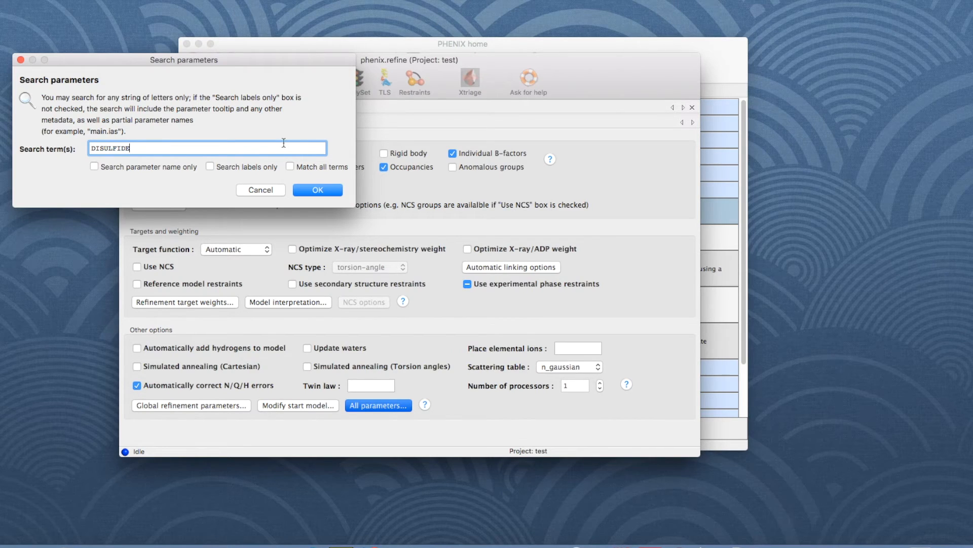
pyautogui.click(318, 190)
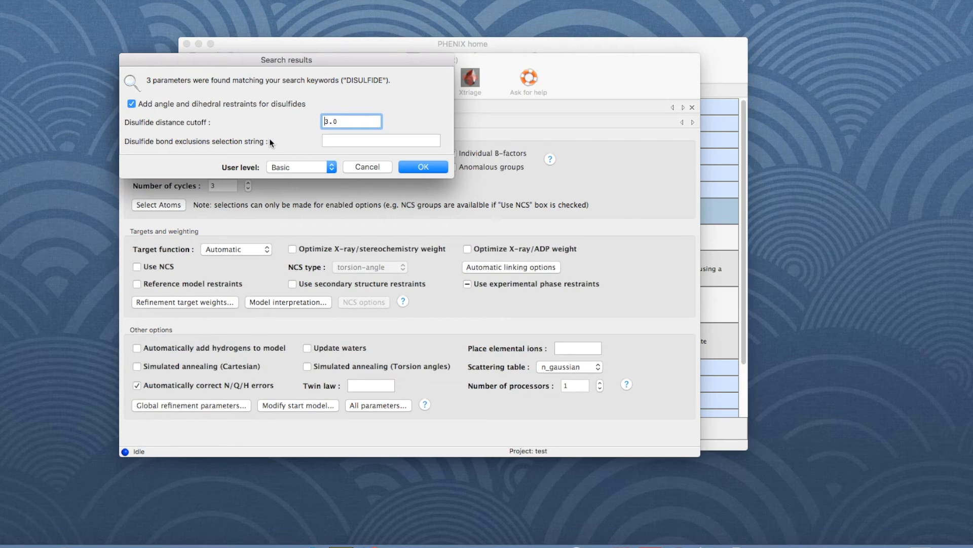
pyautogui.moveTo(265, 150)
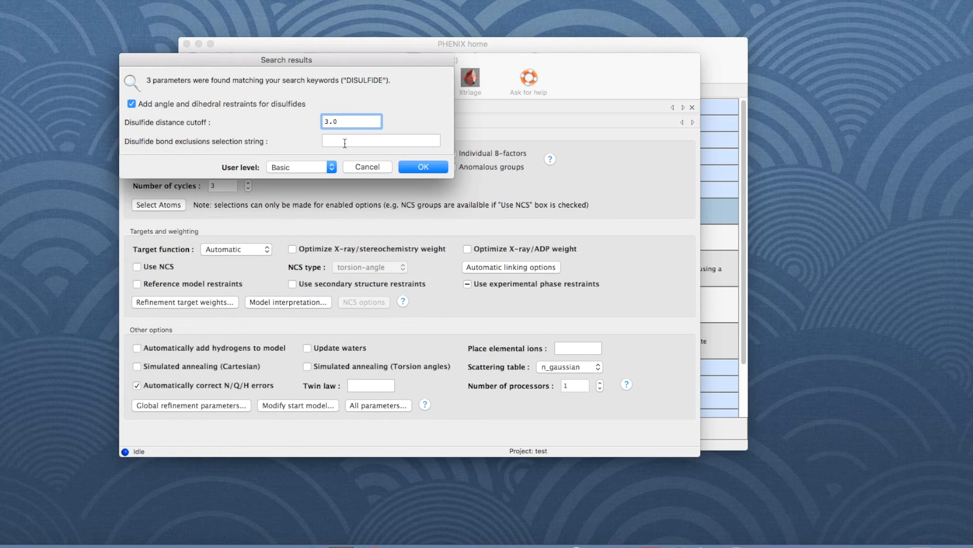
# - Enter 'chain A and resseq 30 and name SG' as the disulfide bond exclusions selection and apply it
pyautogui.write('chain A and')
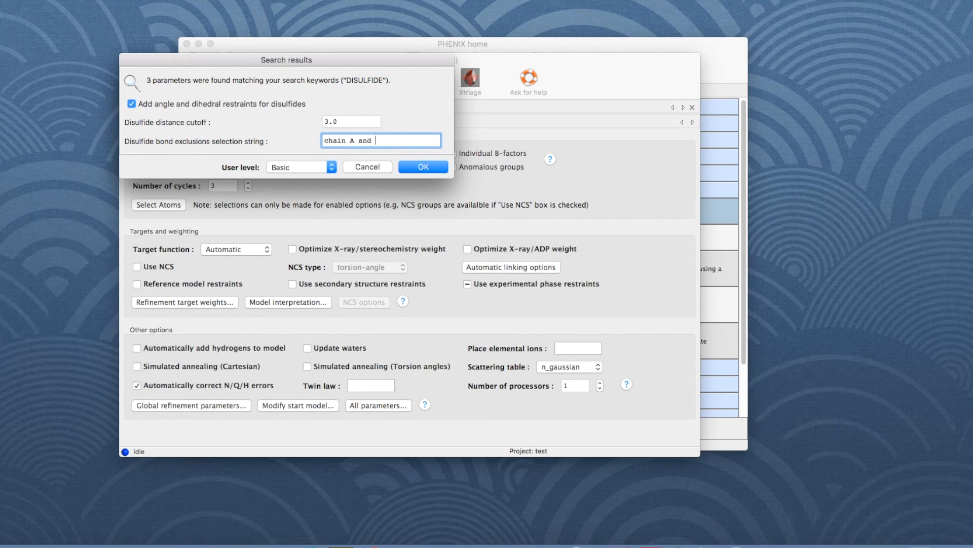
pyautogui.write('resse')
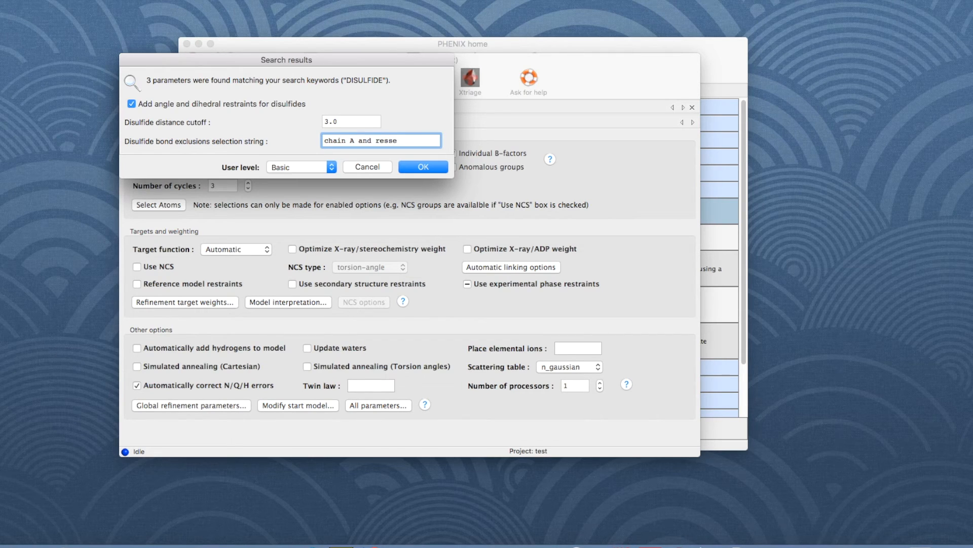
pyautogui.write('q 3')
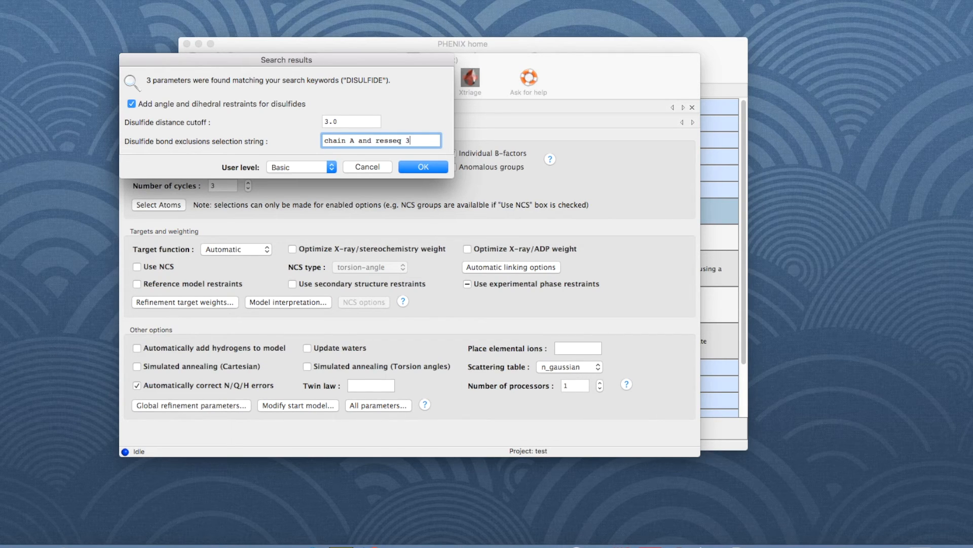
pyautogui.write('0 and name S')
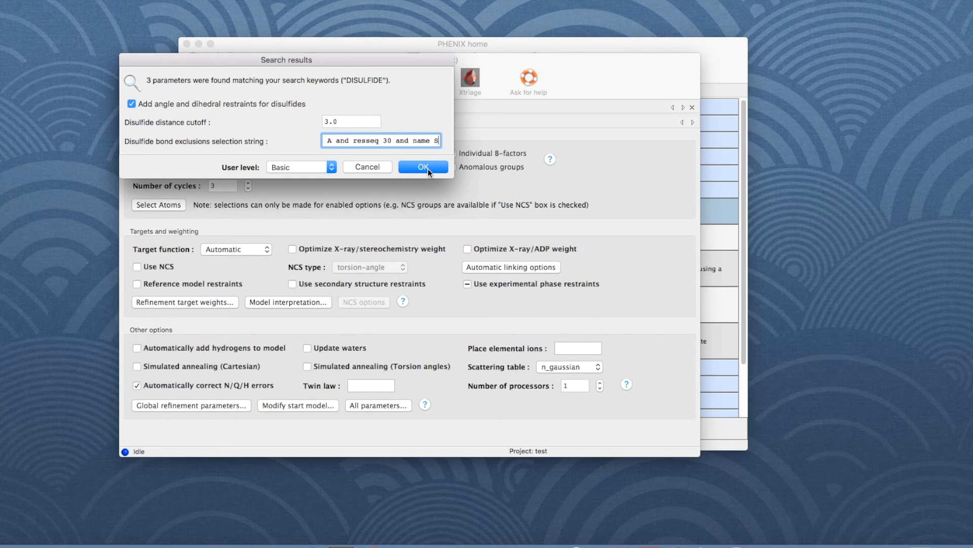
pyautogui.click(423, 166)
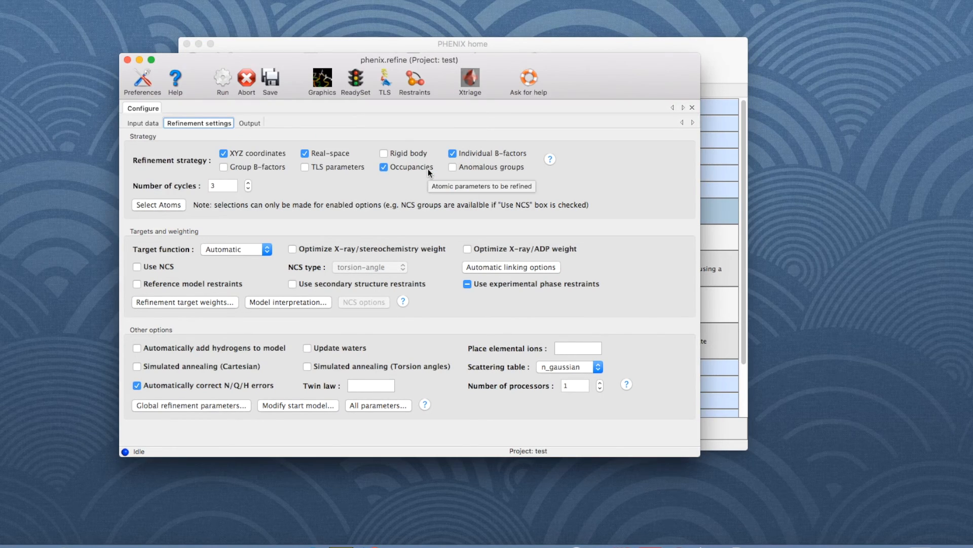
pyautogui.moveTo(435, 419)
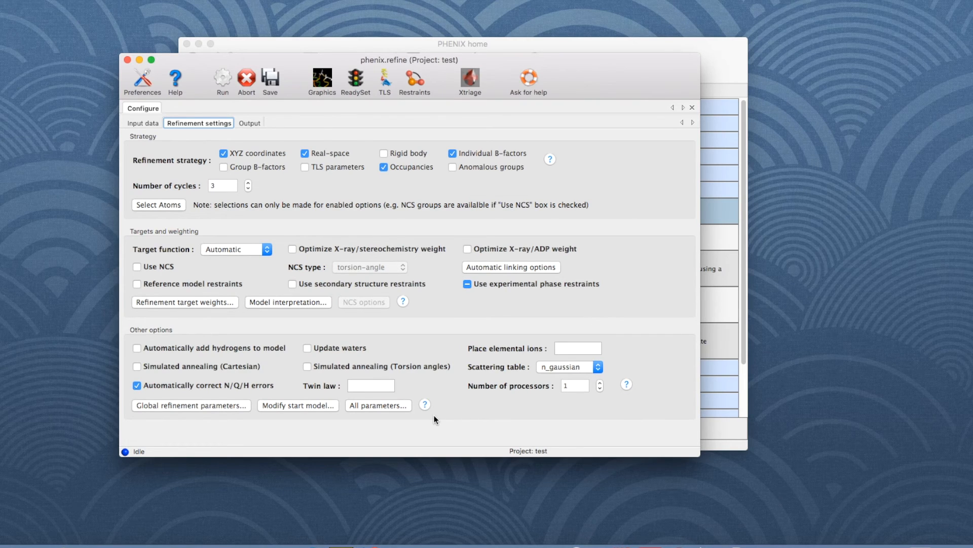
# - Choose 'View all settings' from 'All parameters...' to open the Parameter display window
pyautogui.click(377, 404)
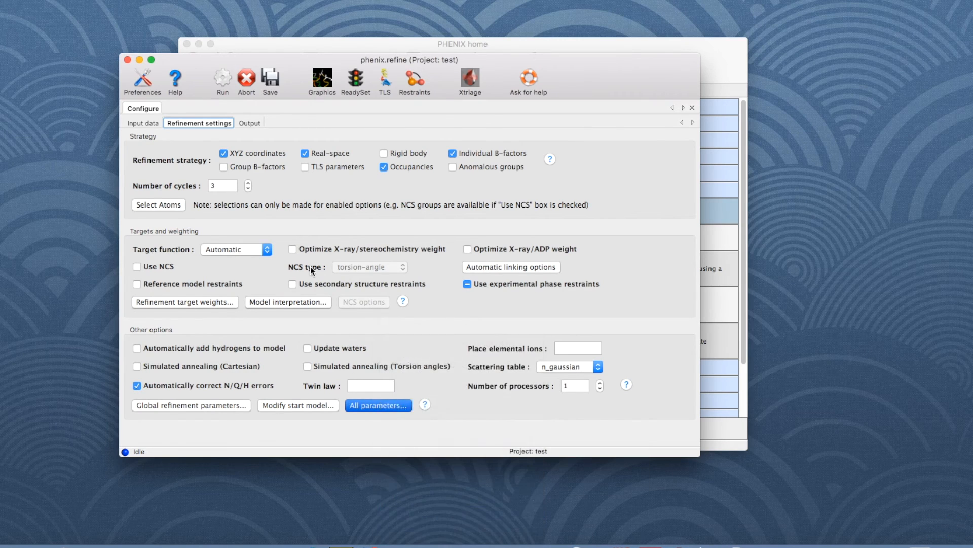
pyautogui.click(378, 405)
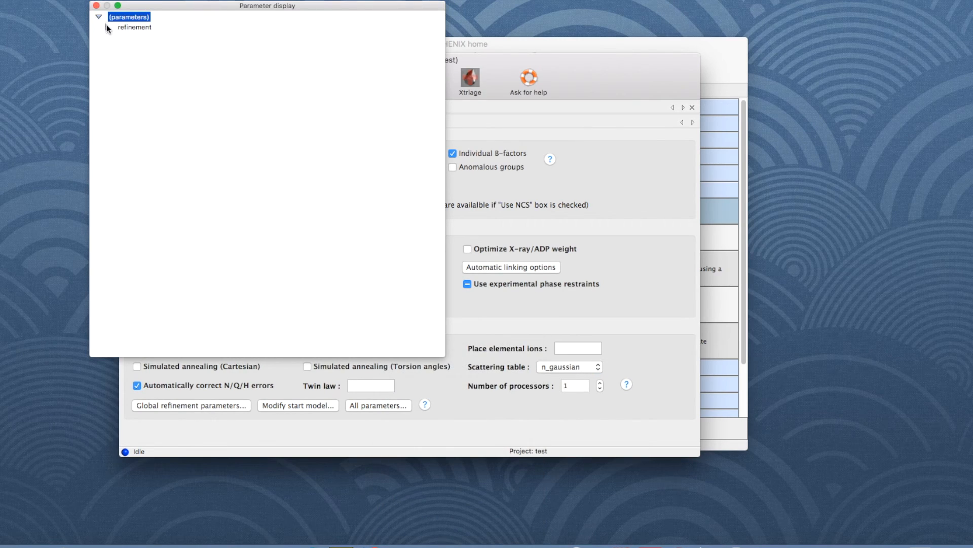
# - Expand refinement and pdb_interpretation to confirm the exclusion string reads chain A resseq 30 name SG
pyautogui.click(107, 27)
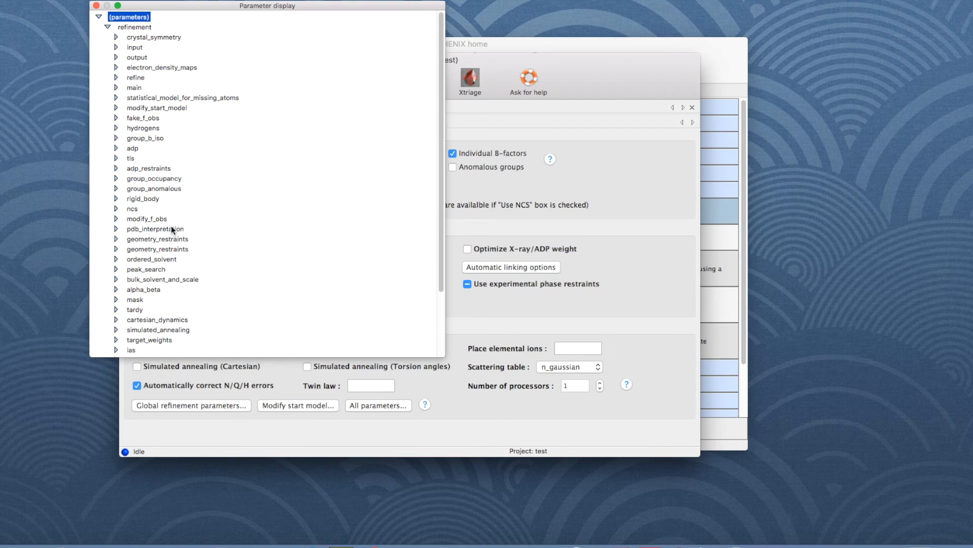
pyautogui.click(115, 228)
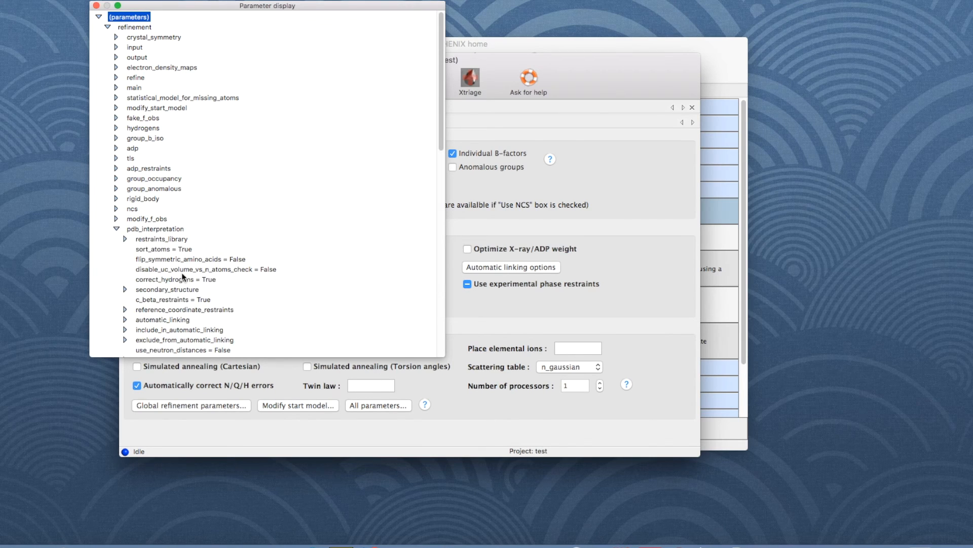
pyautogui.scroll(-3)
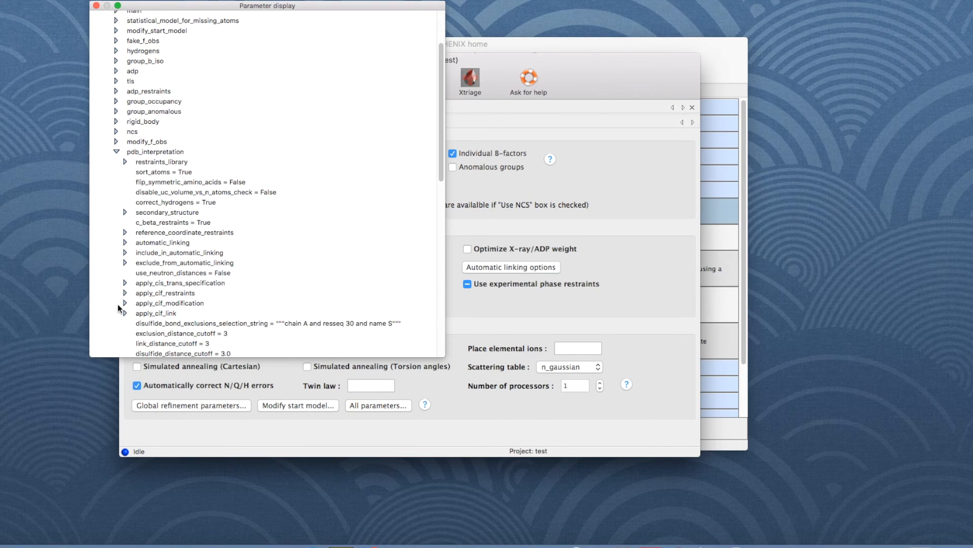